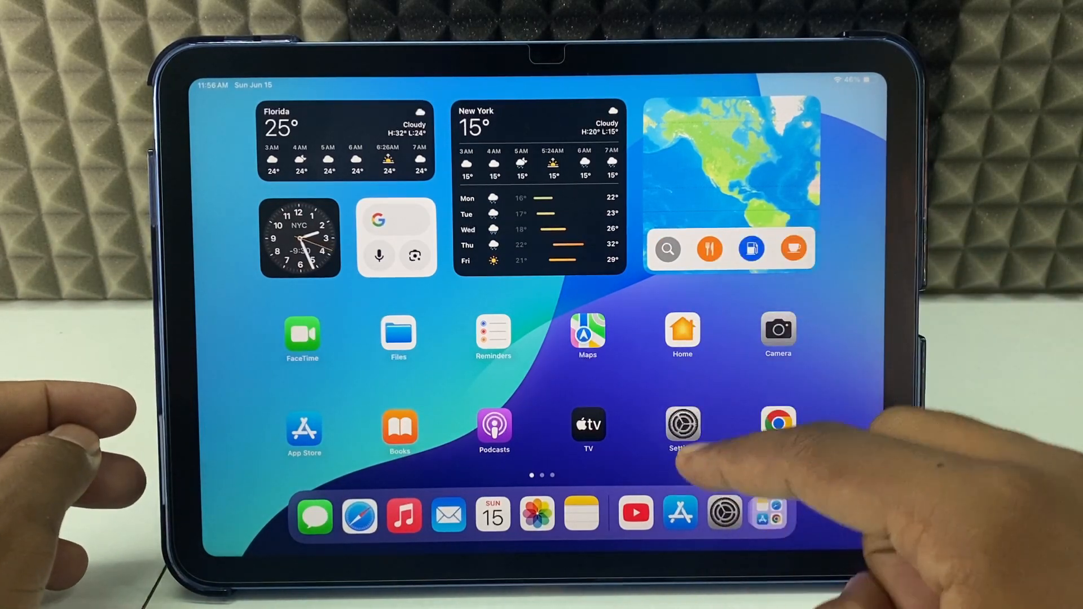
# Step: Launch YouTube from the Dock so its home feed of recommended videos appears
pyautogui.click(636, 513)
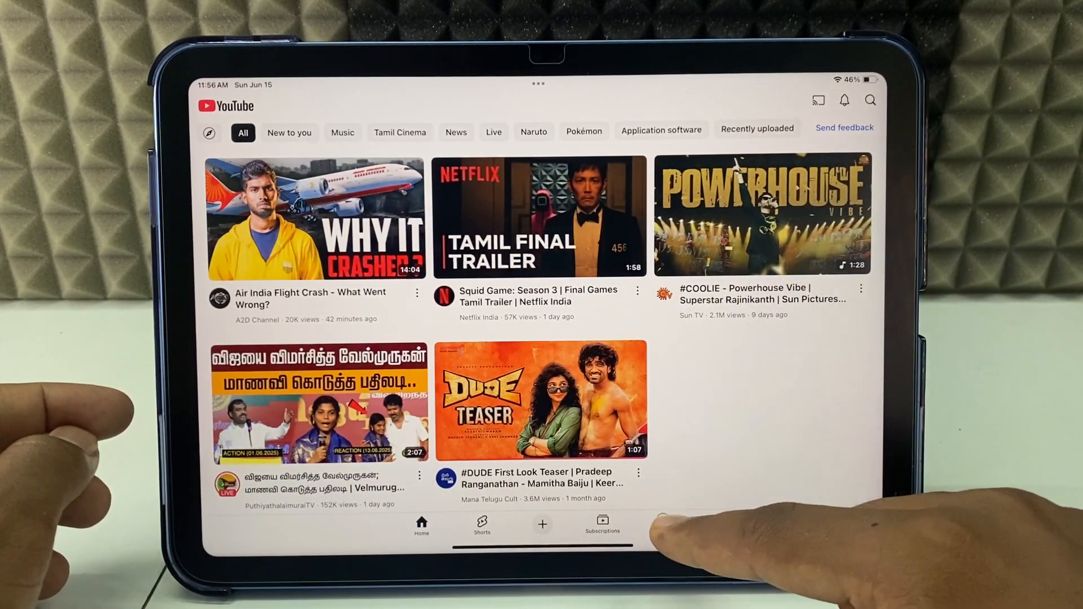
# Step: Switch to the You tab showing the account's watch history and playlists
pyautogui.click(662, 525)
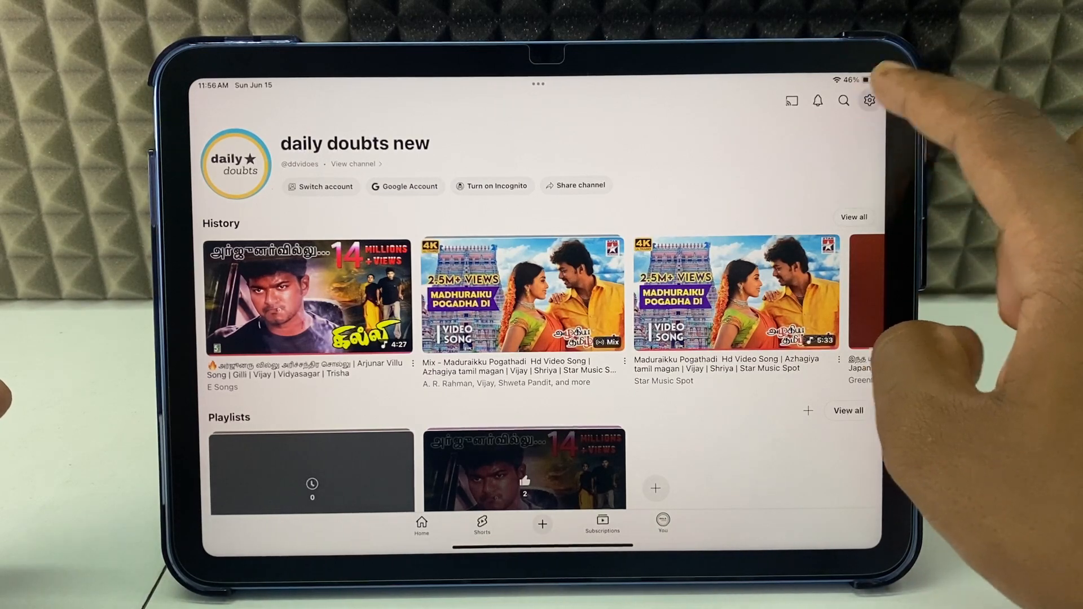
# Step: View YouTube's in-app Notifications settings, which report notifications are turned off
pyautogui.click(870, 101)
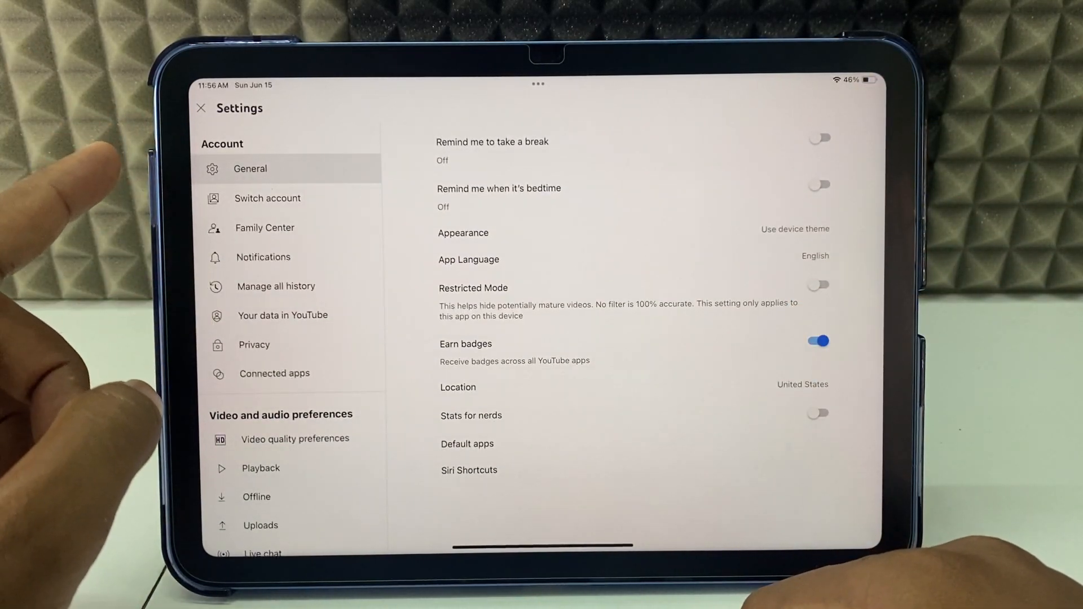
pyautogui.click(263, 257)
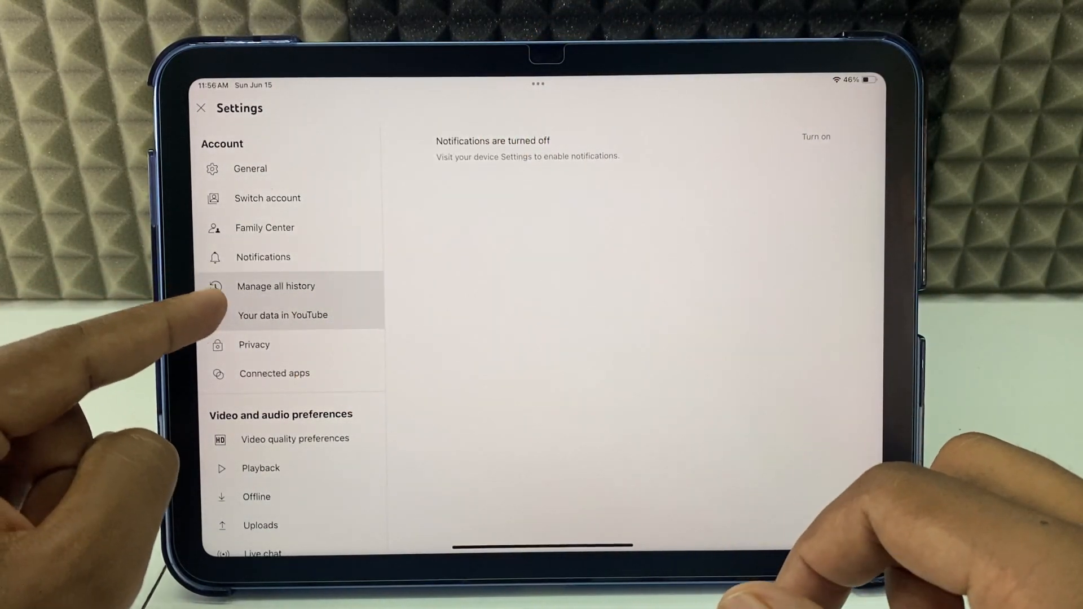
pyautogui.scroll(-3)
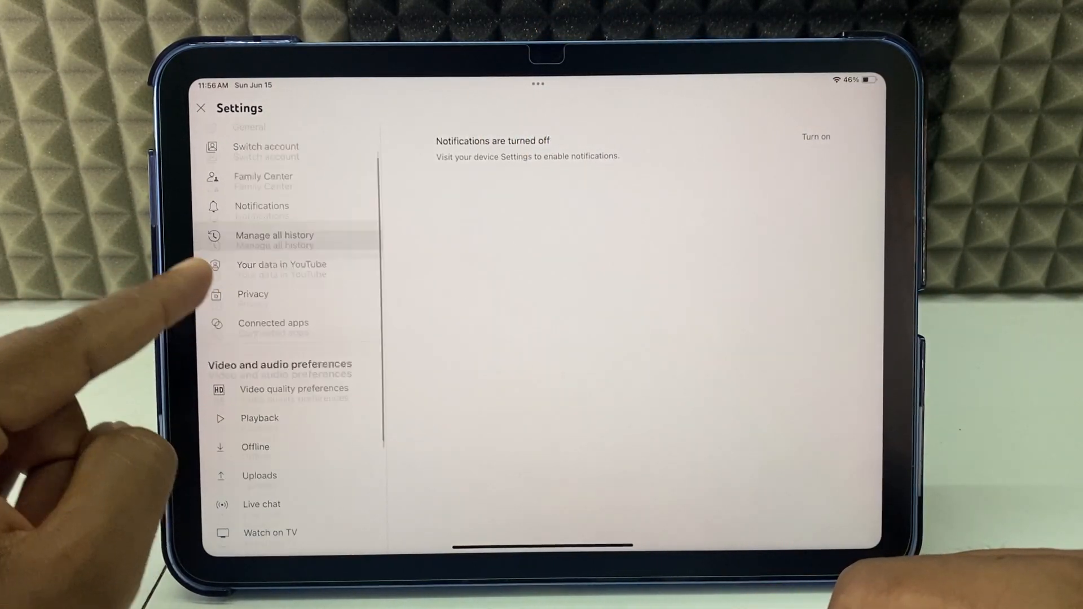
pyautogui.scroll(-3)
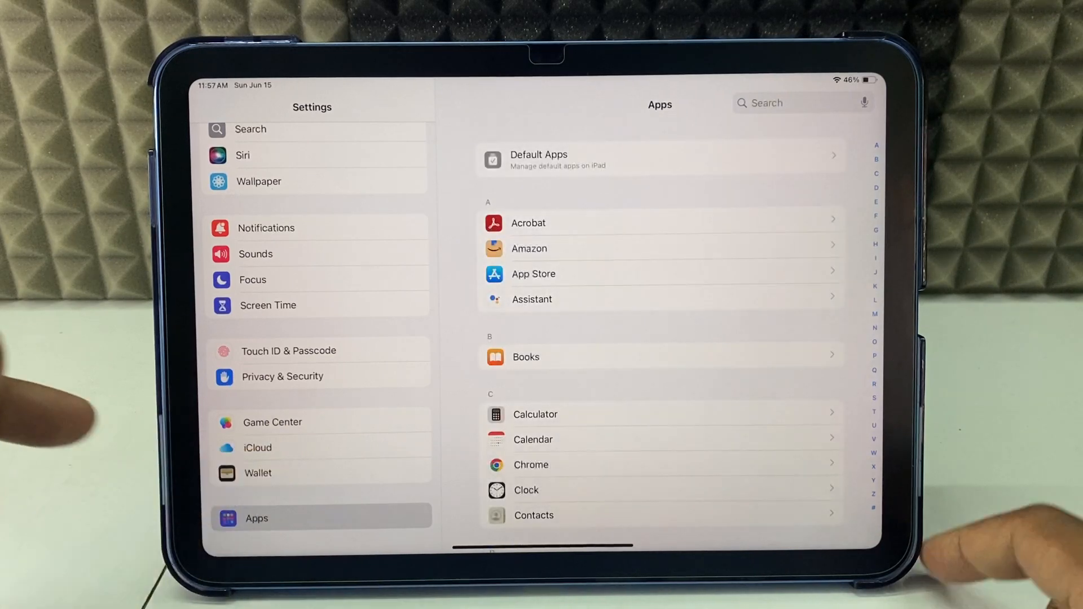
# Step: Scroll the Settings Apps list down to the Y entries where YouTube appears
pyautogui.scroll(-3)
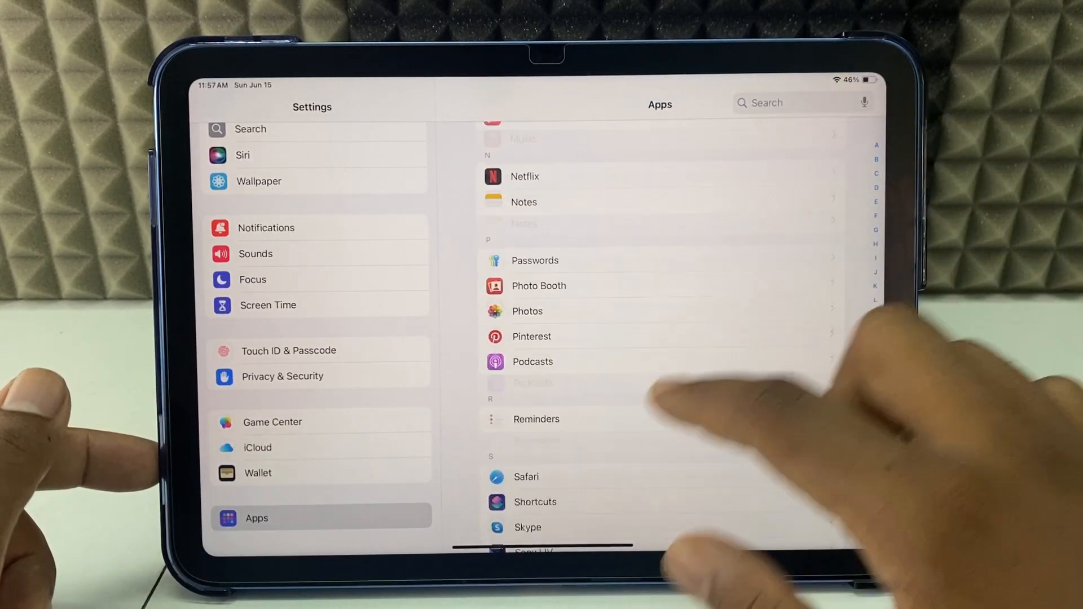
pyautogui.scroll(-3)
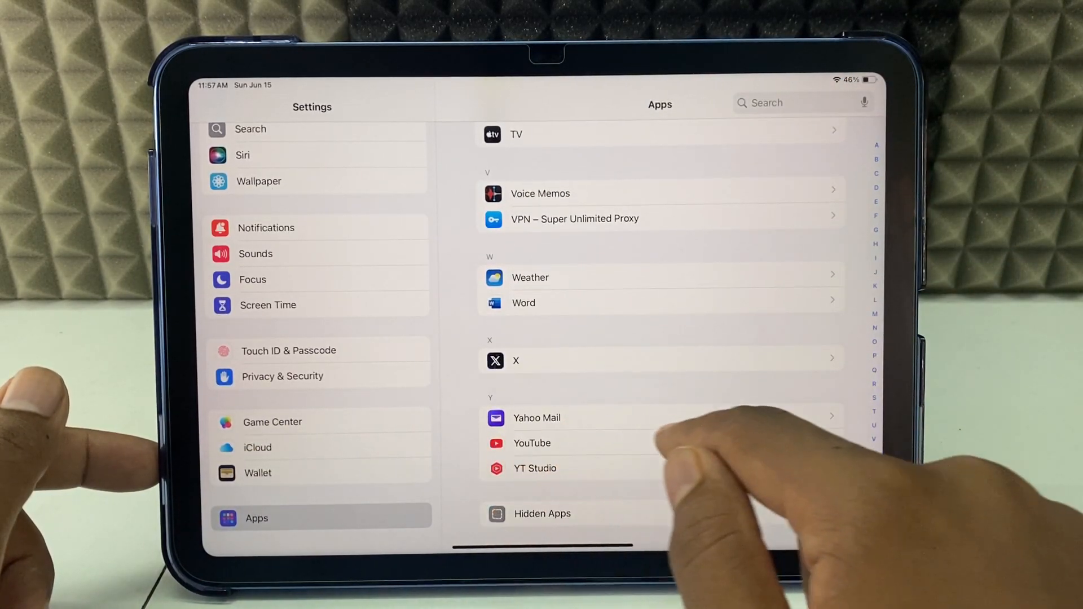
# Step: Switch on Allow Notifications for YouTube and return to its app settings page
pyautogui.click(532, 443)
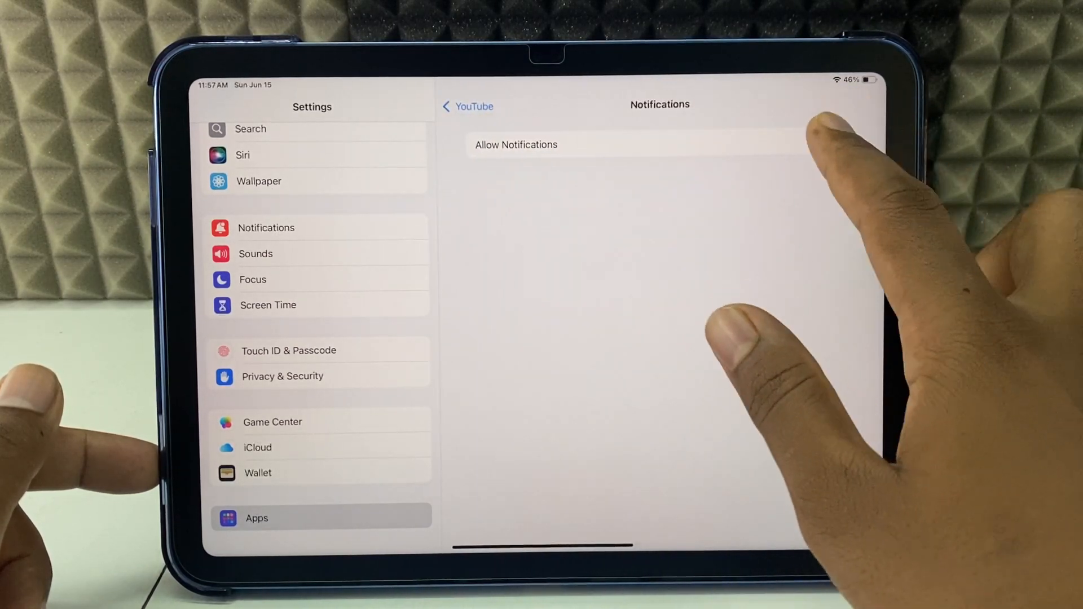
pyautogui.click(832, 141)
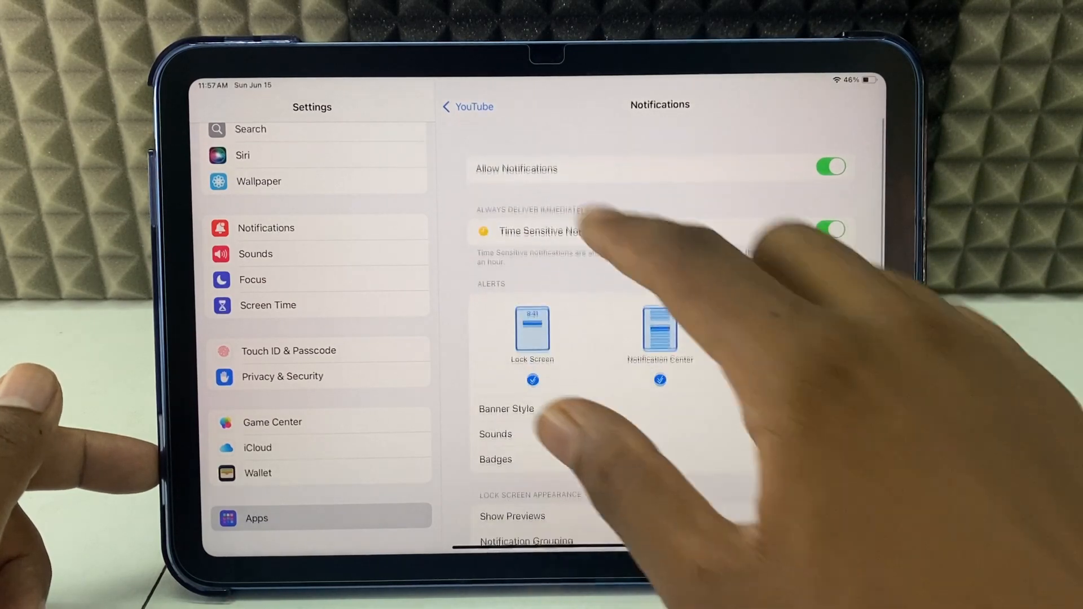
pyautogui.click(467, 106)
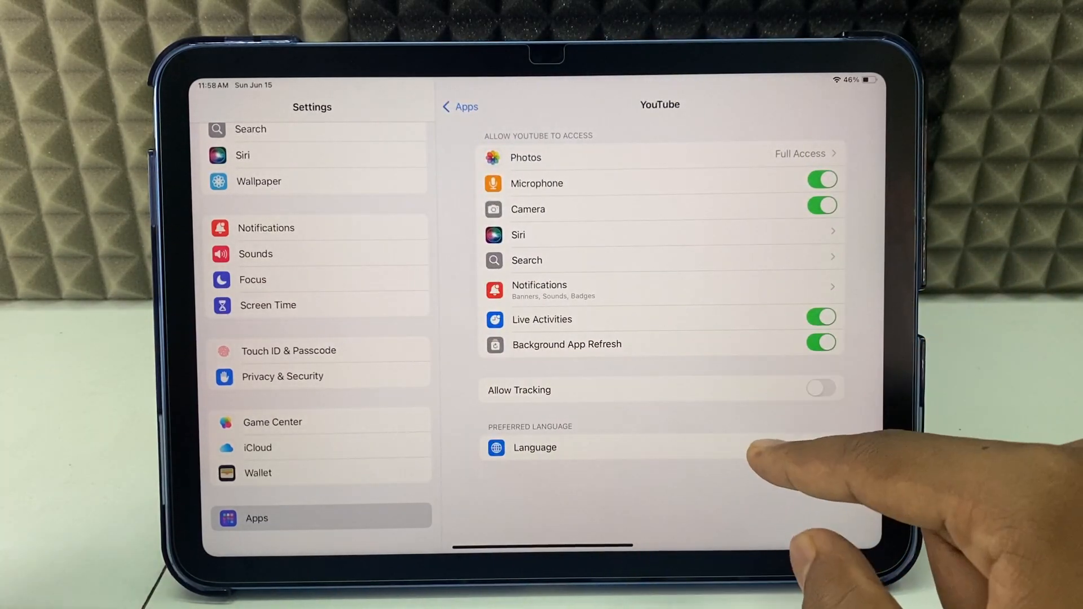
pyautogui.click(534, 448)
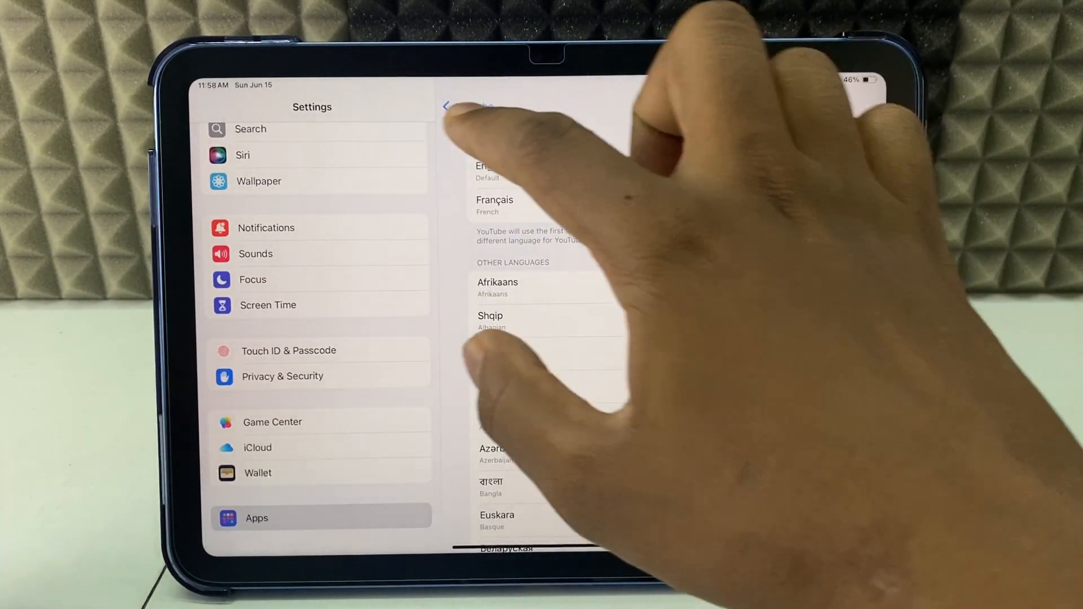
pyautogui.click(448, 106)
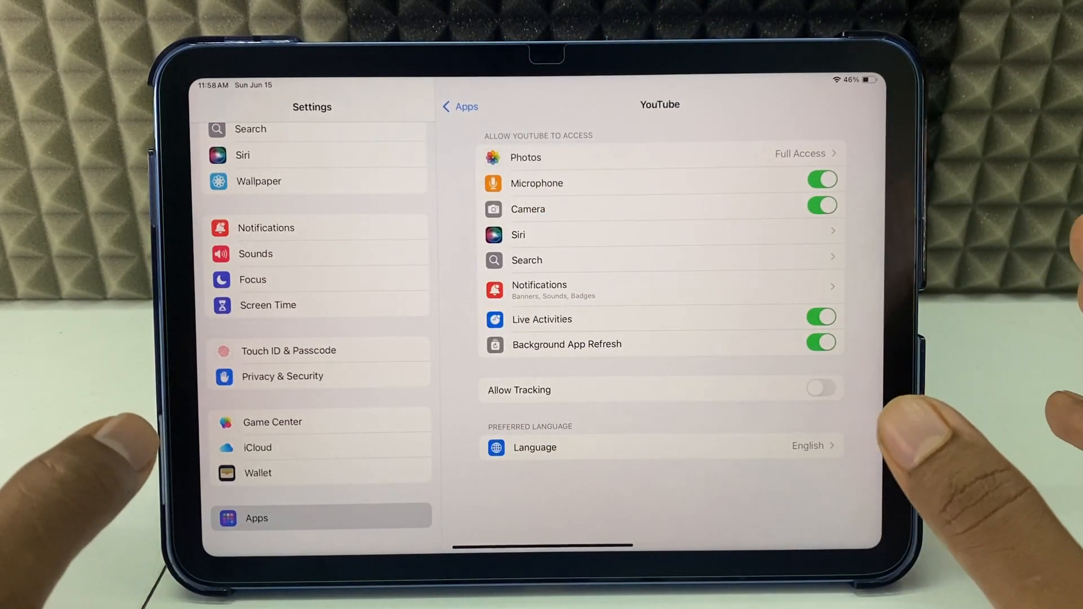